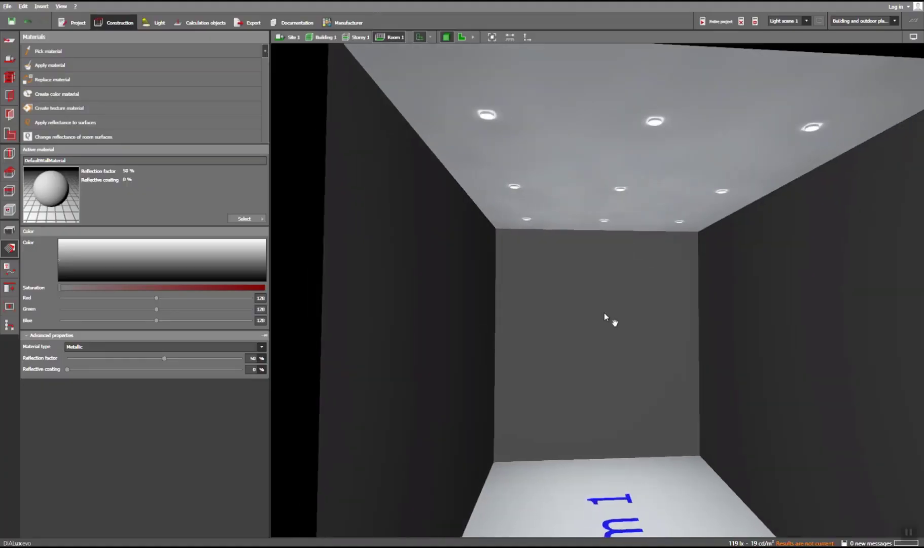
- Inspect the ceiling's material after navigating the room view
left_click_drag(607, 316, 559, 314)
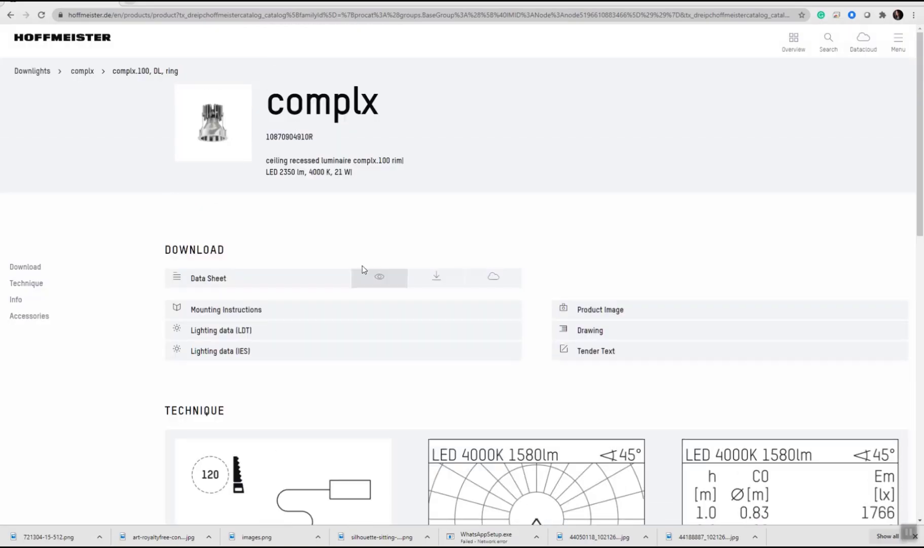
scroll("down", 3)
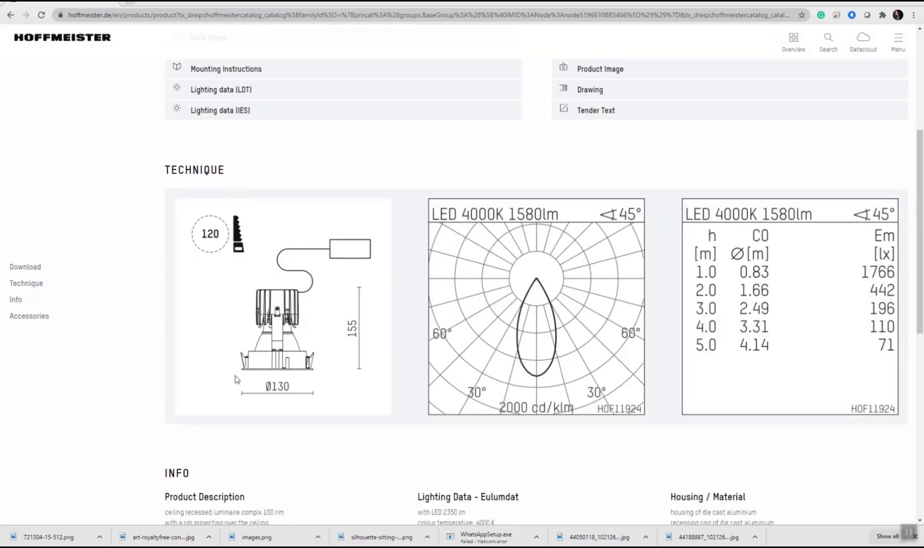
mouse_move(314, 412)
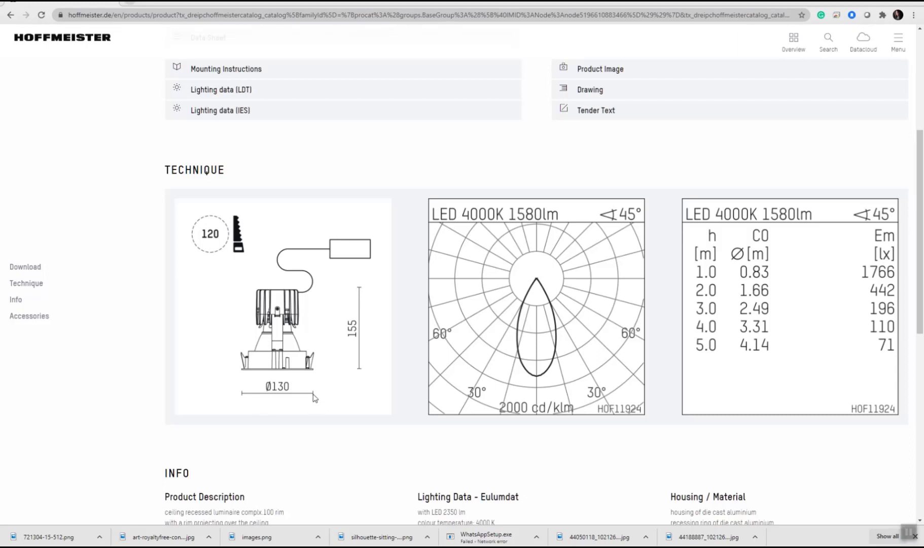
mouse_move(522, 235)
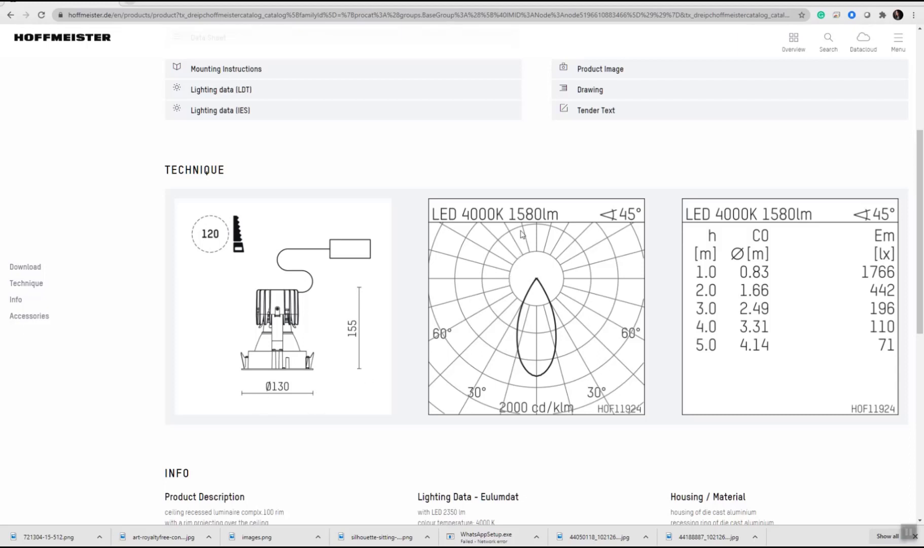
mouse_move(551, 271)
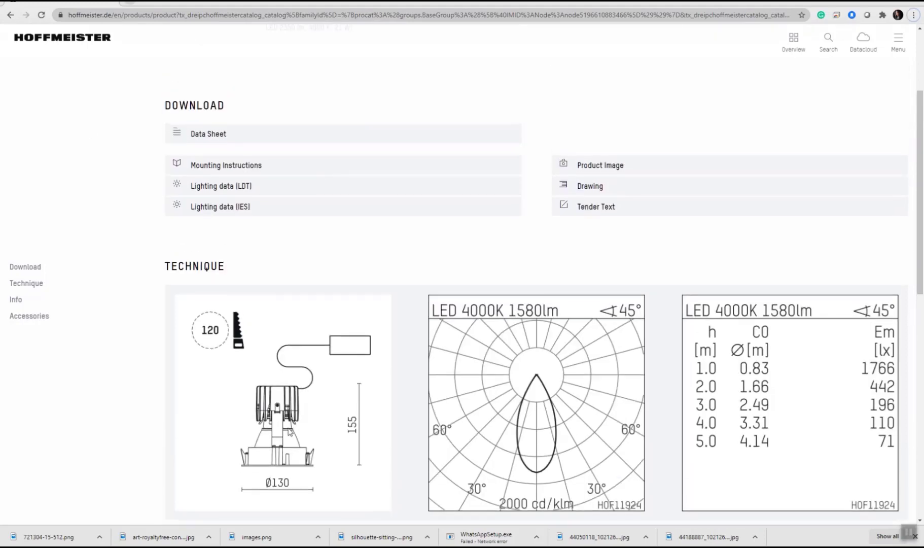
scroll("down", 3)
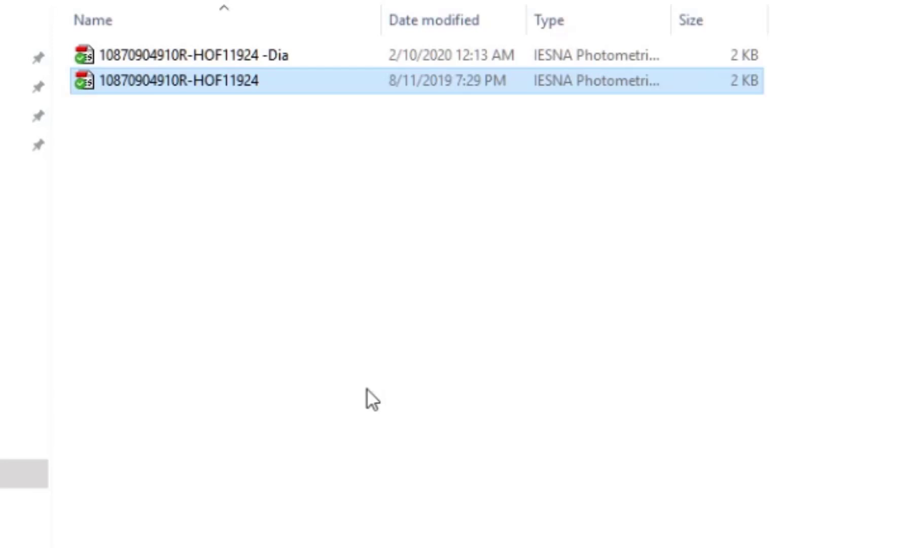
mouse_move(215, 109)
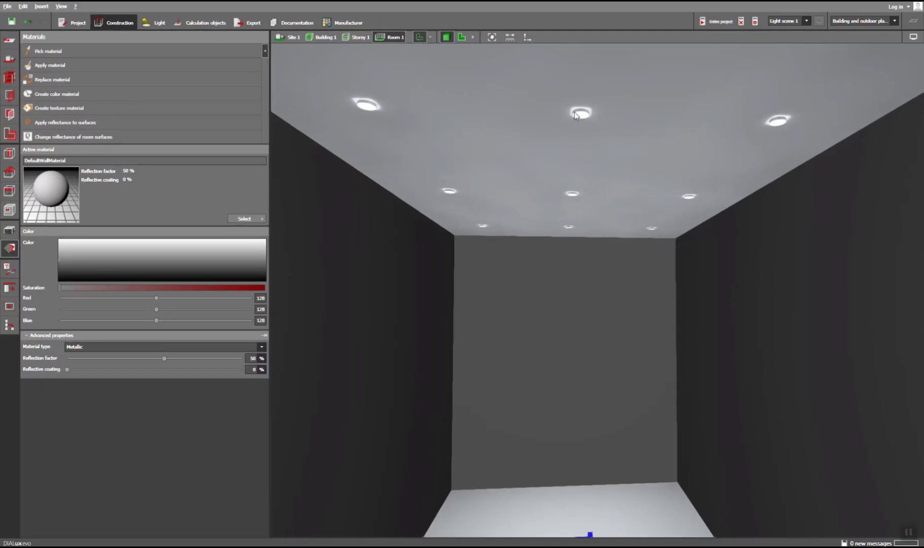
left_click(577, 115)
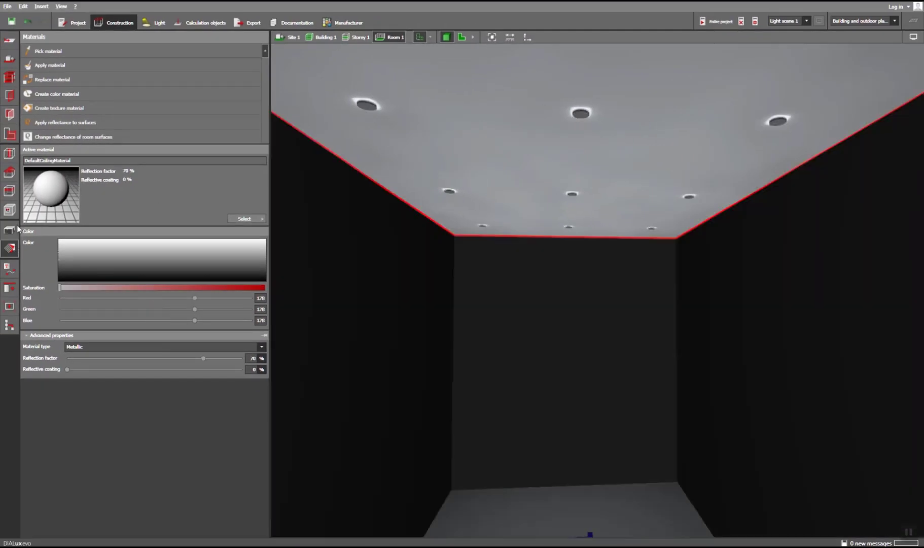
- Move to luminaire planning with the complx.100 downlight as the active luminaire
left_click(160, 22)
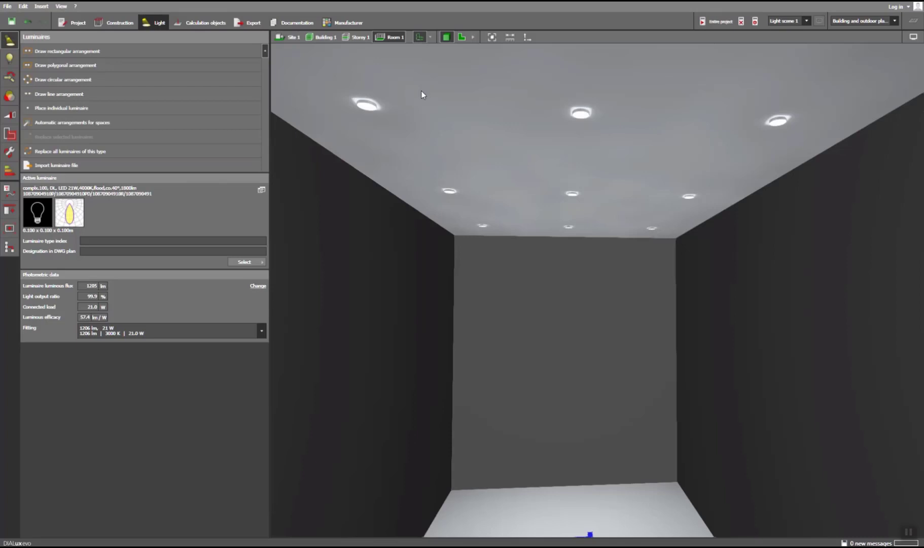
mouse_move(379, 110)
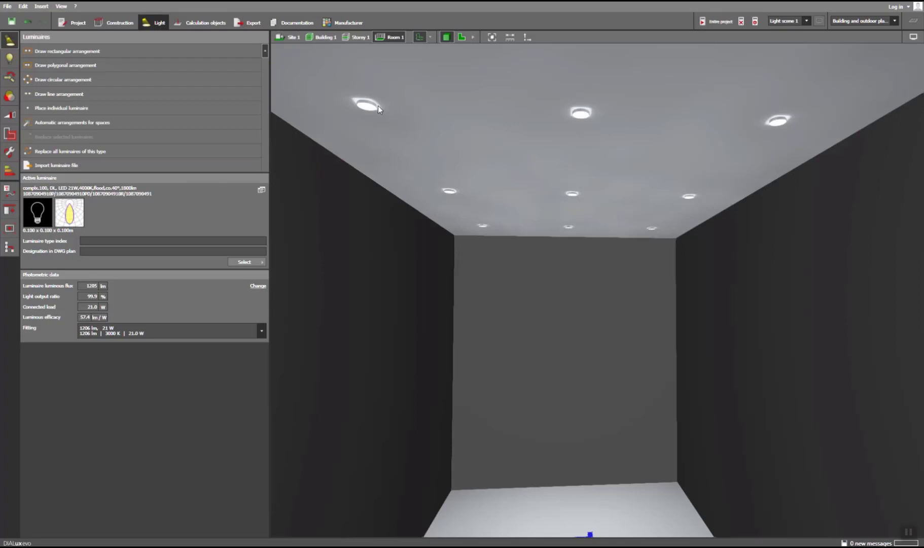
mouse_move(687, 30)
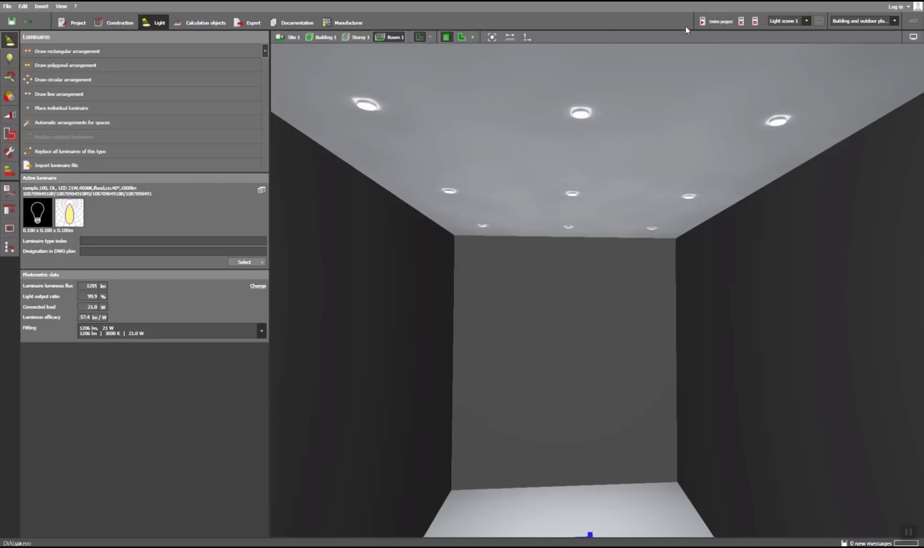
left_click(718, 22)
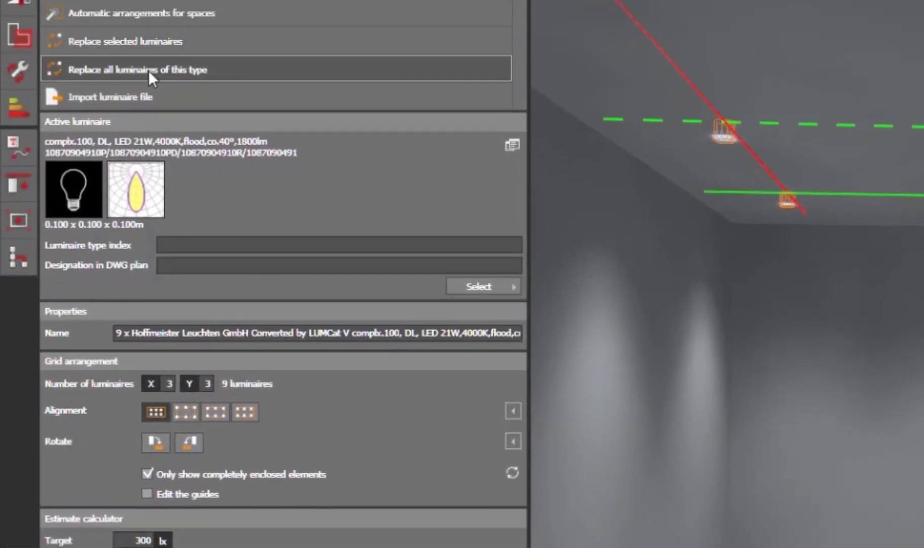
- Swap every downlight of this type for the complx.100 from History and answer the reposition prompt
left_click(147, 70)
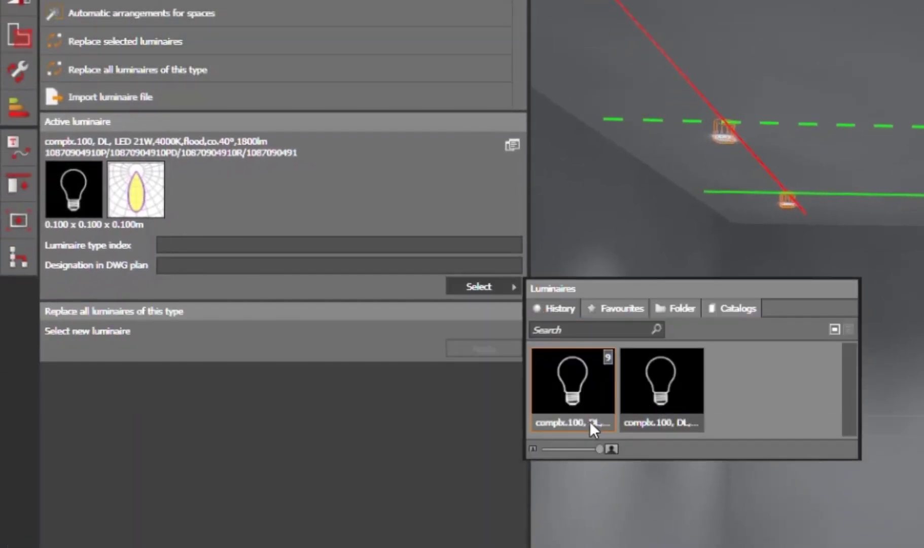
left_click(662, 381)
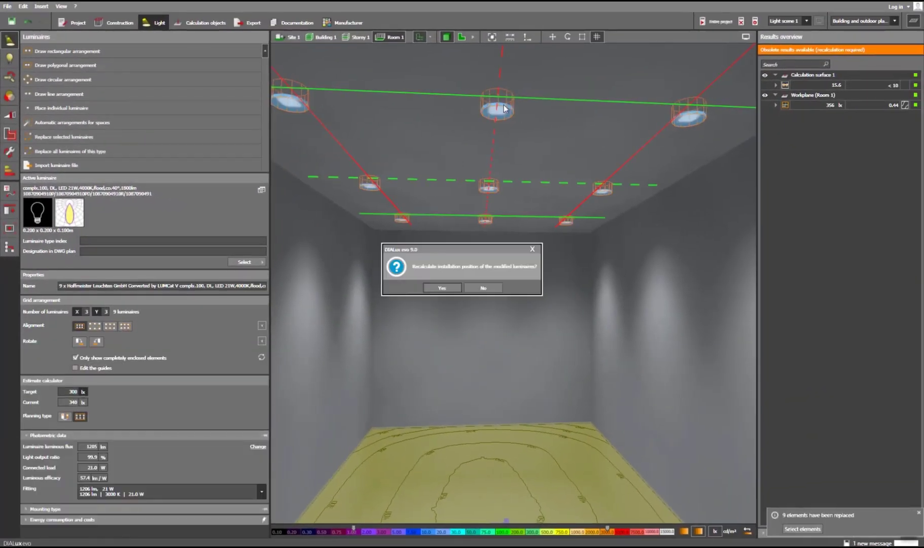
left_click(483, 287)
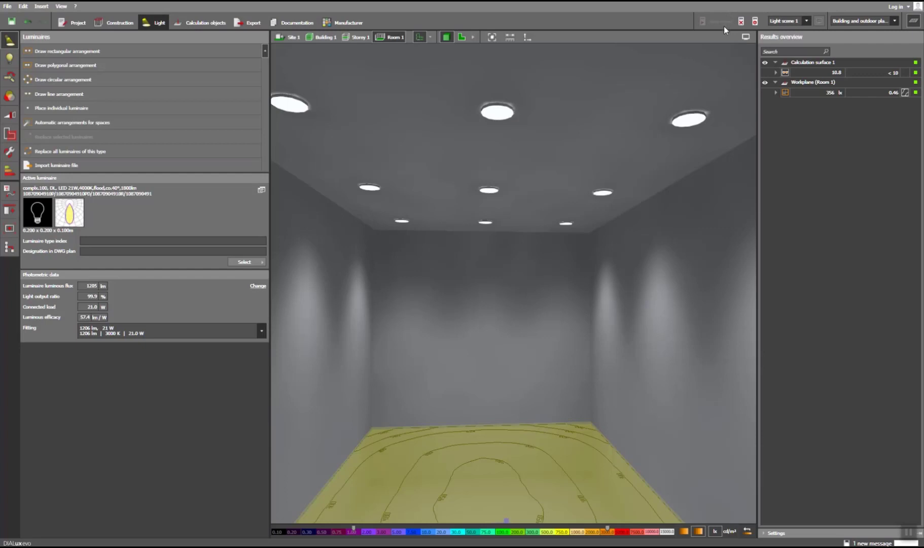
mouse_move(724, 31)
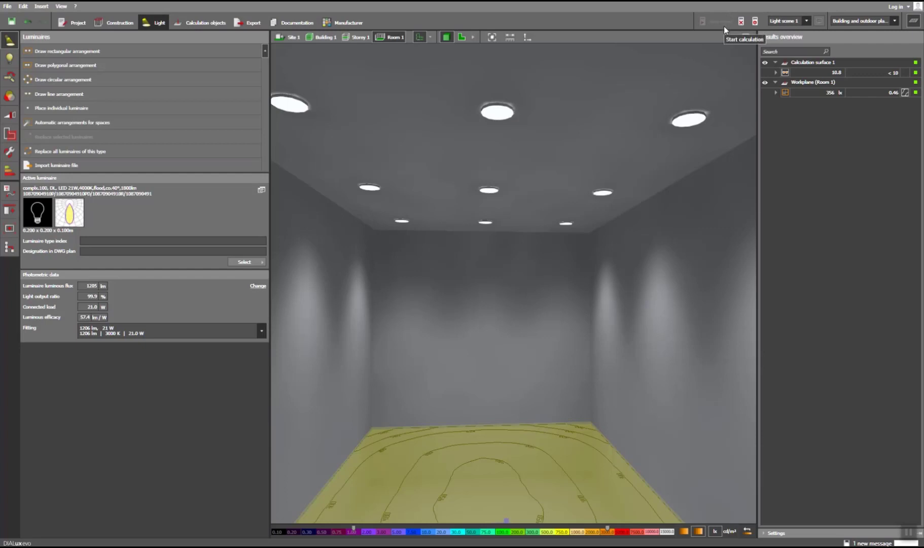
mouse_move(527, 389)
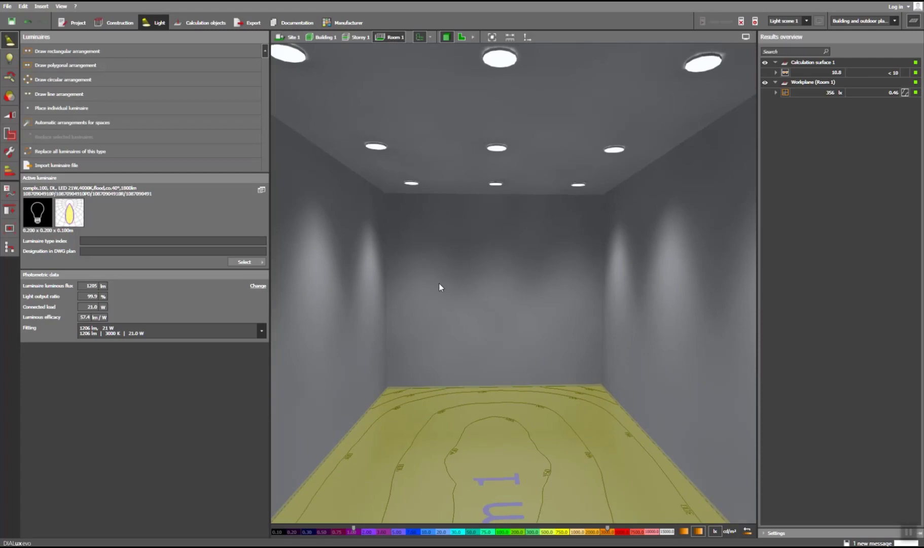
- Select the wall in Construction and drag its reflection factor from 50% down to 25%
left_click(119, 22)
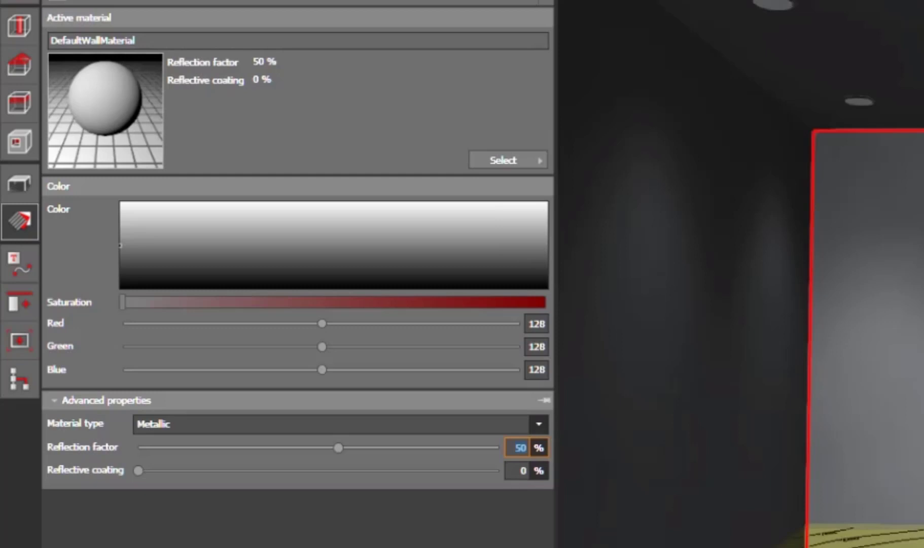
left_click_drag(338, 447, 238, 448)
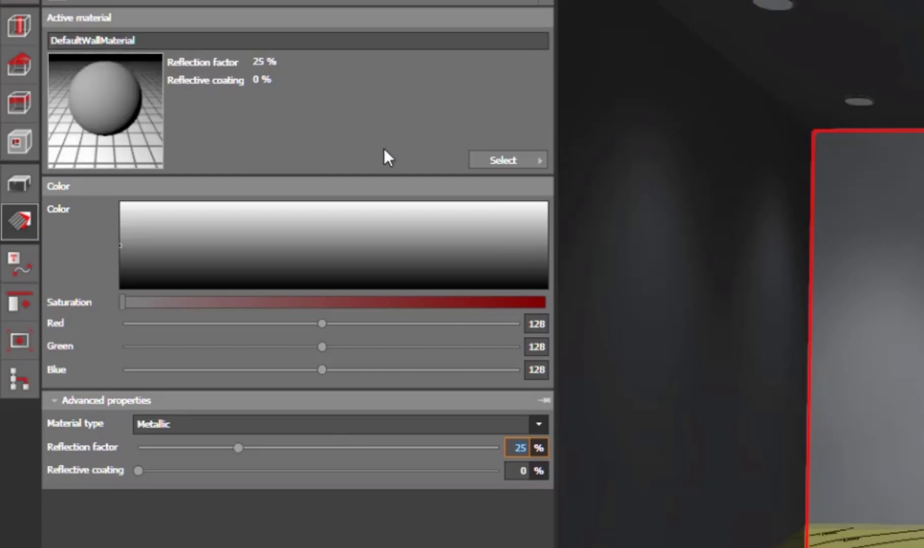
mouse_move(494, 356)
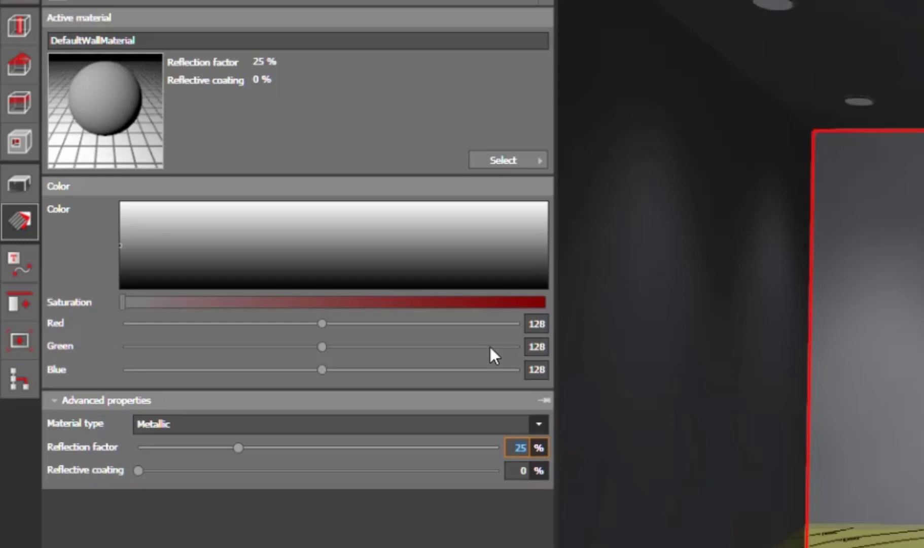
left_click_drag(238, 448, 218, 447)
type("50")
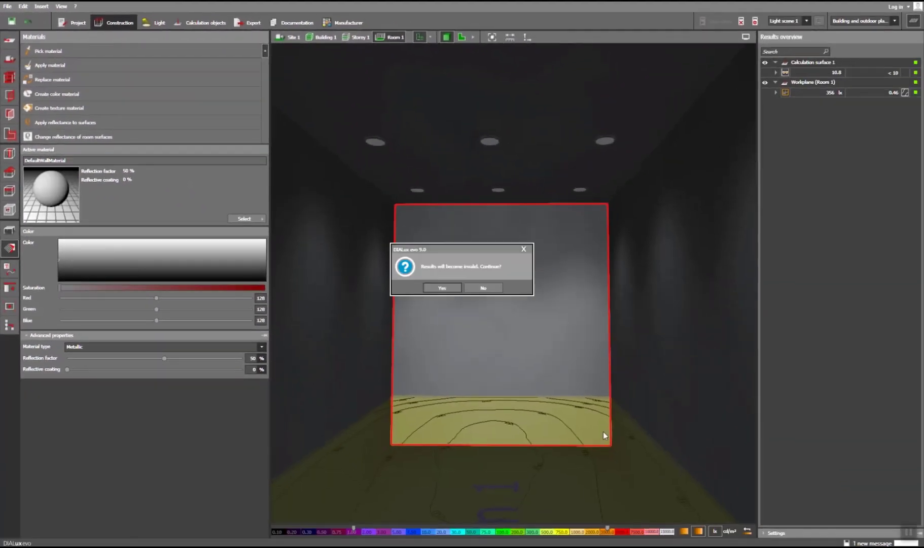
- Accept the invalidated-results warning for darker walls and start the recalculation
left_click(442, 287)
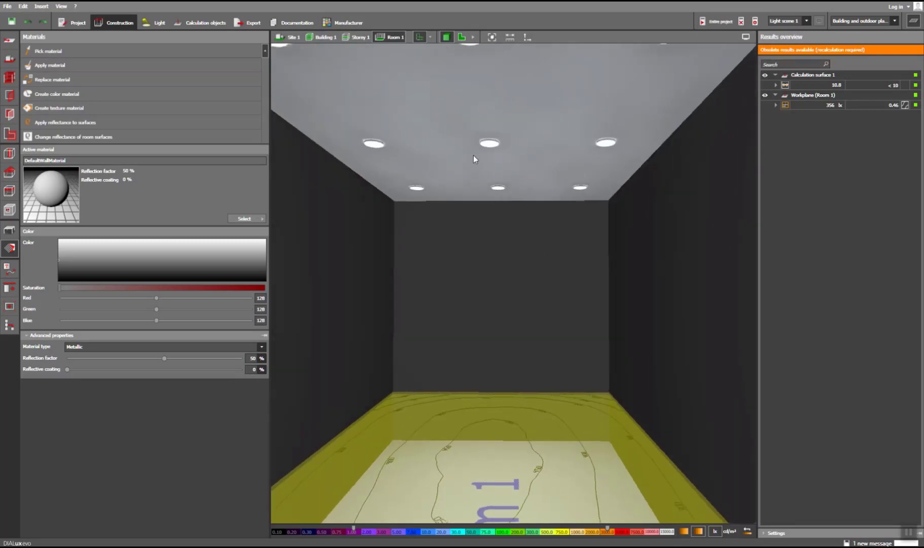
mouse_move(711, 35)
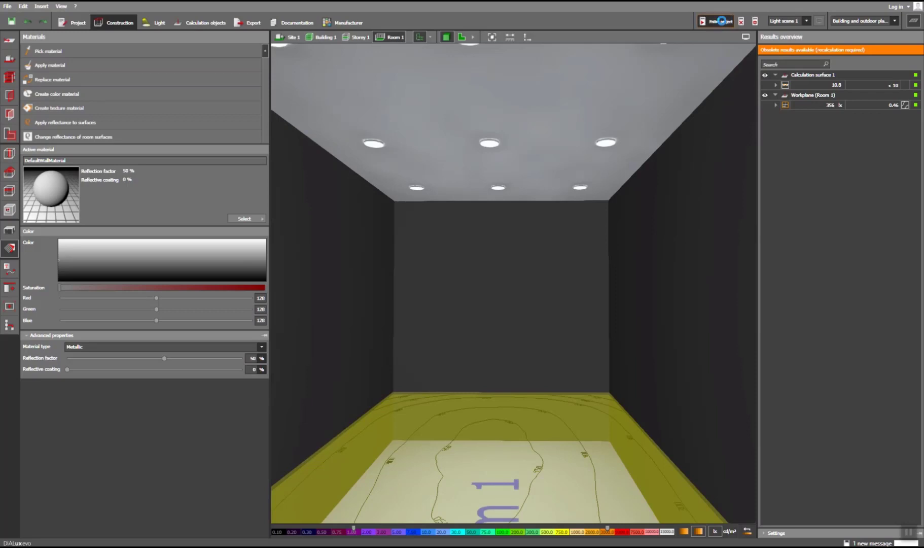
left_click(716, 21)
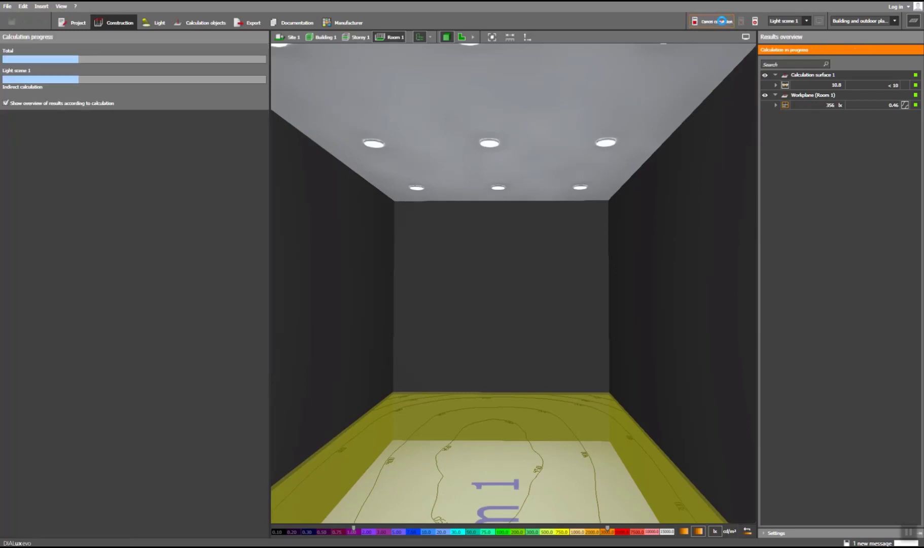